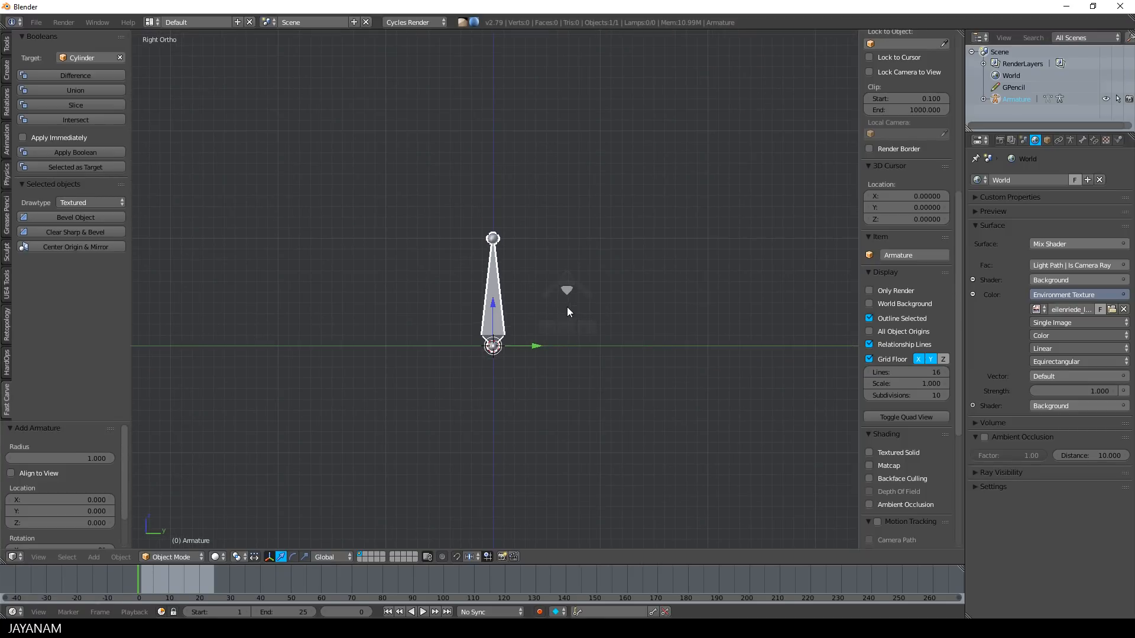
# Step: Extrude and angle thigh, shin and foot bones, then return to Object Mode
pyautogui.press('Tab')
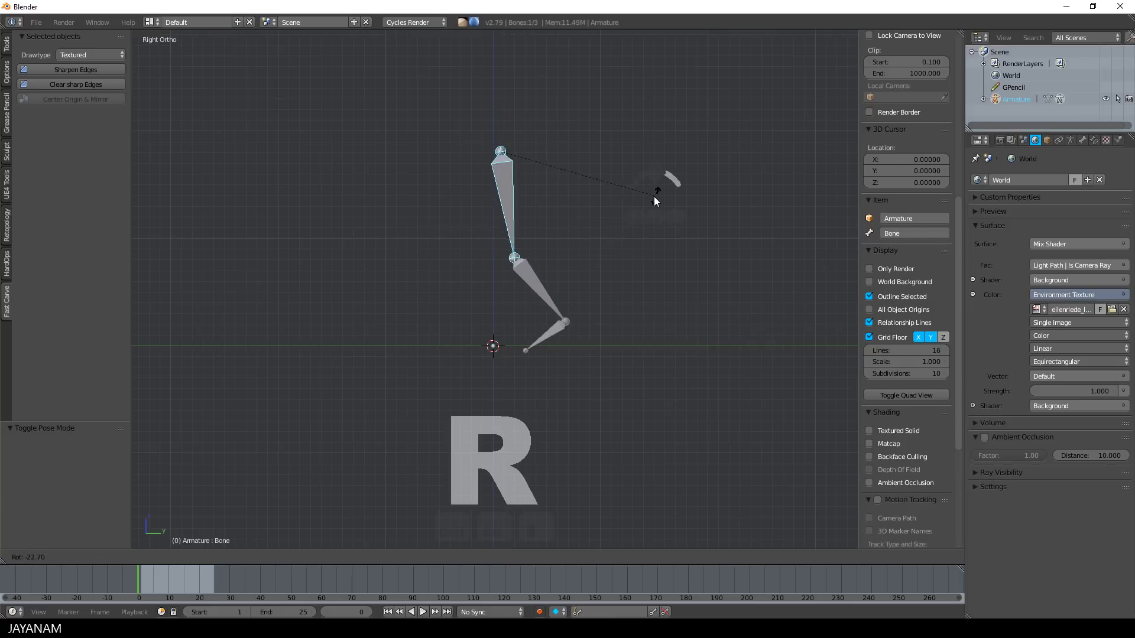
pyautogui.moveTo(654, 201); pyautogui.dragTo(614, 210)
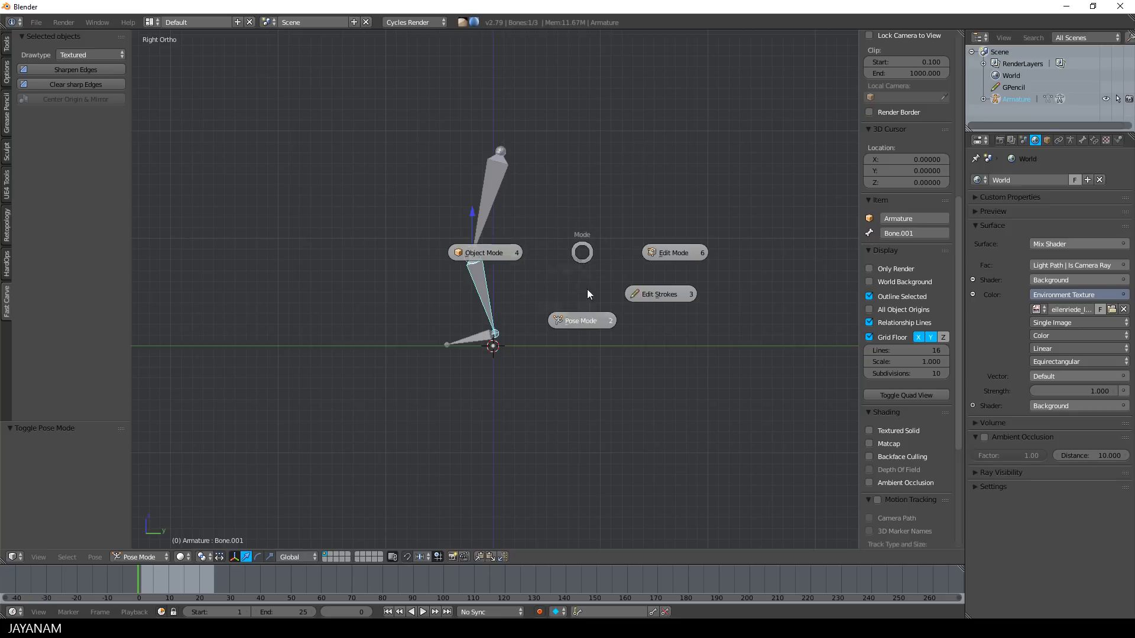
pyautogui.click(483, 252)
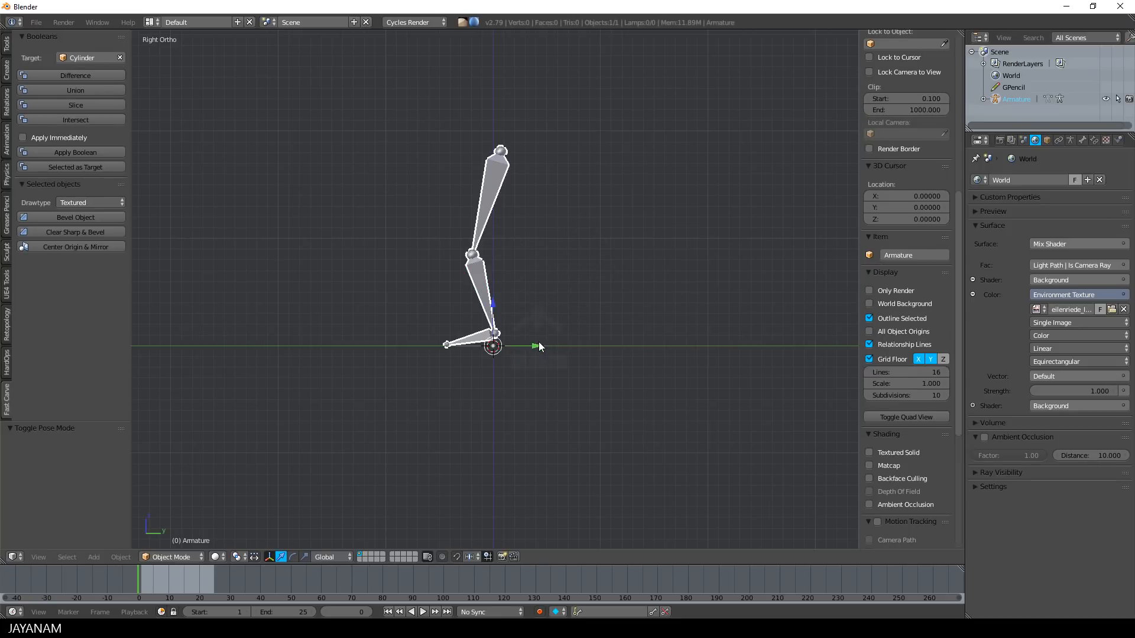
# Step: Move the leg armature left along Y, duplicate it, and edit the copy's bones
pyautogui.moveTo(492, 345); pyautogui.dragTo(383, 346)
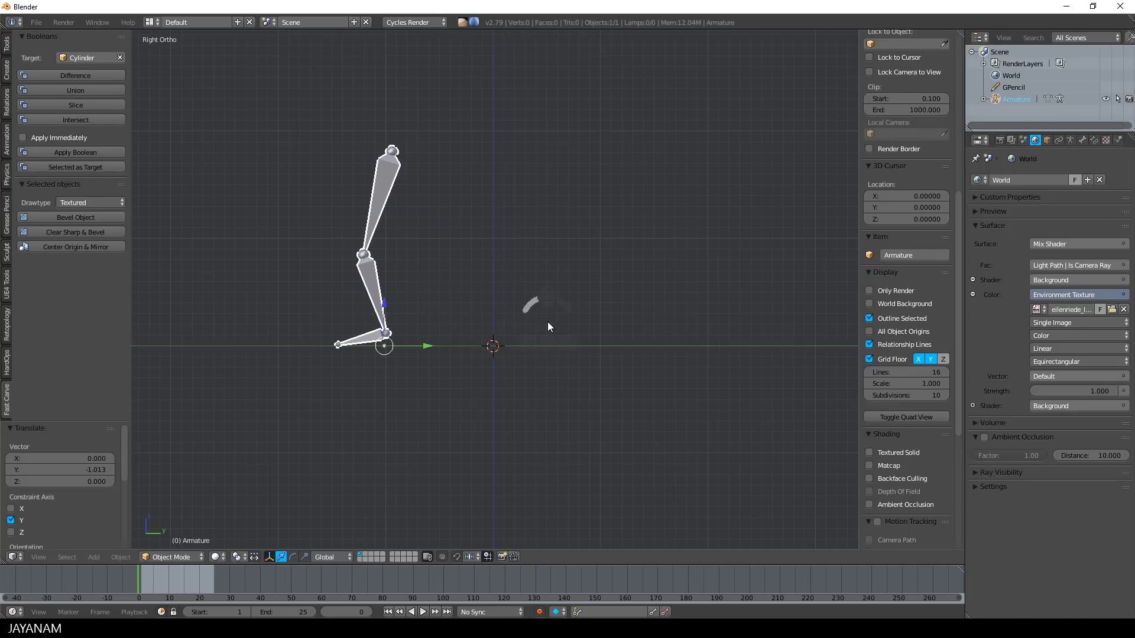
pyautogui.press('D')
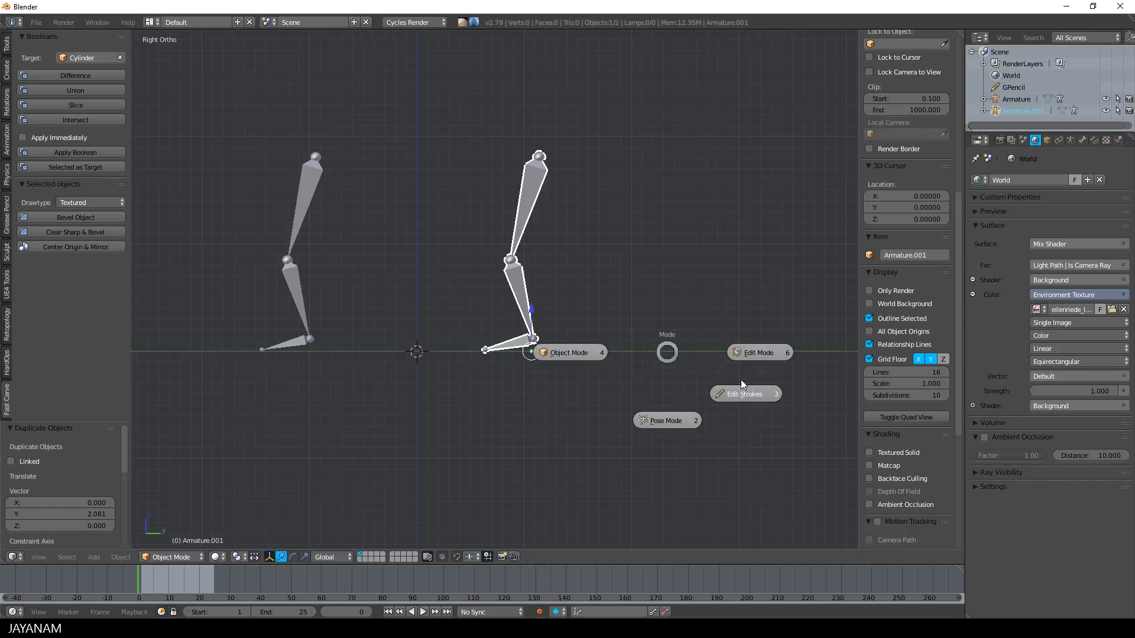
pyautogui.click(758, 353)
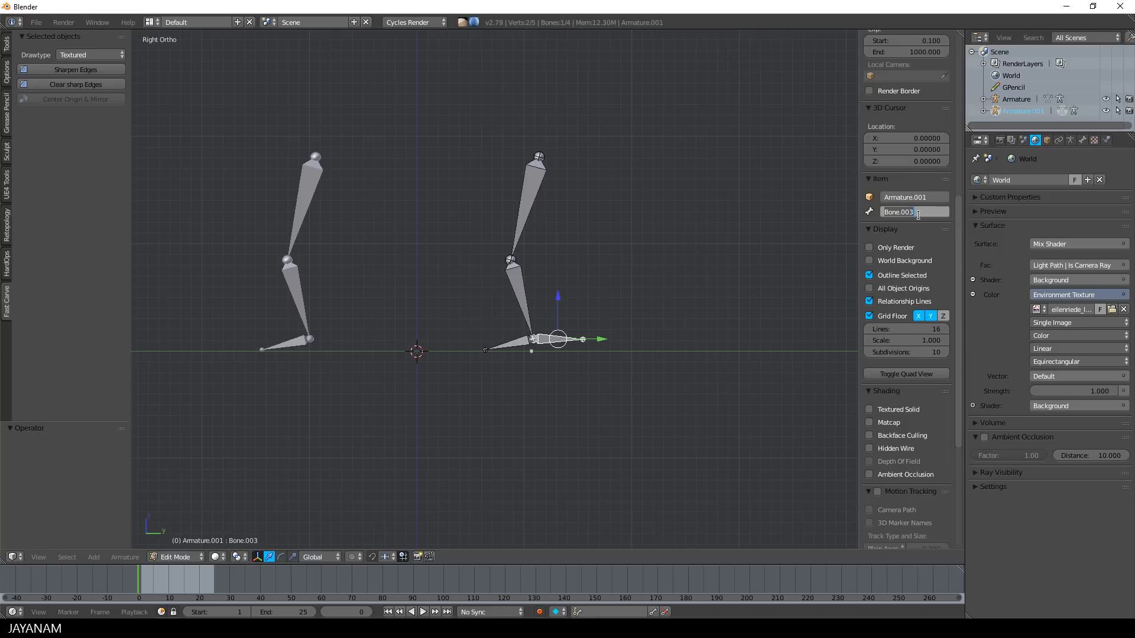
# Step: Rename the ankle bone ik-target, clear its parent, and untick Deform
pyautogui.write('ik-target')
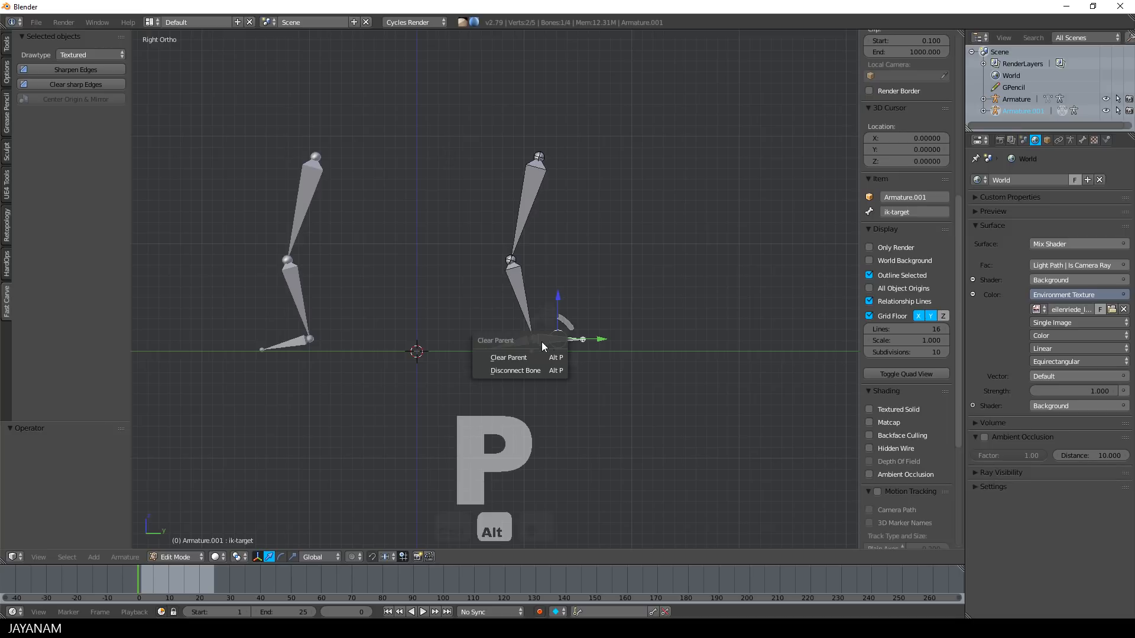
pyautogui.click(508, 357)
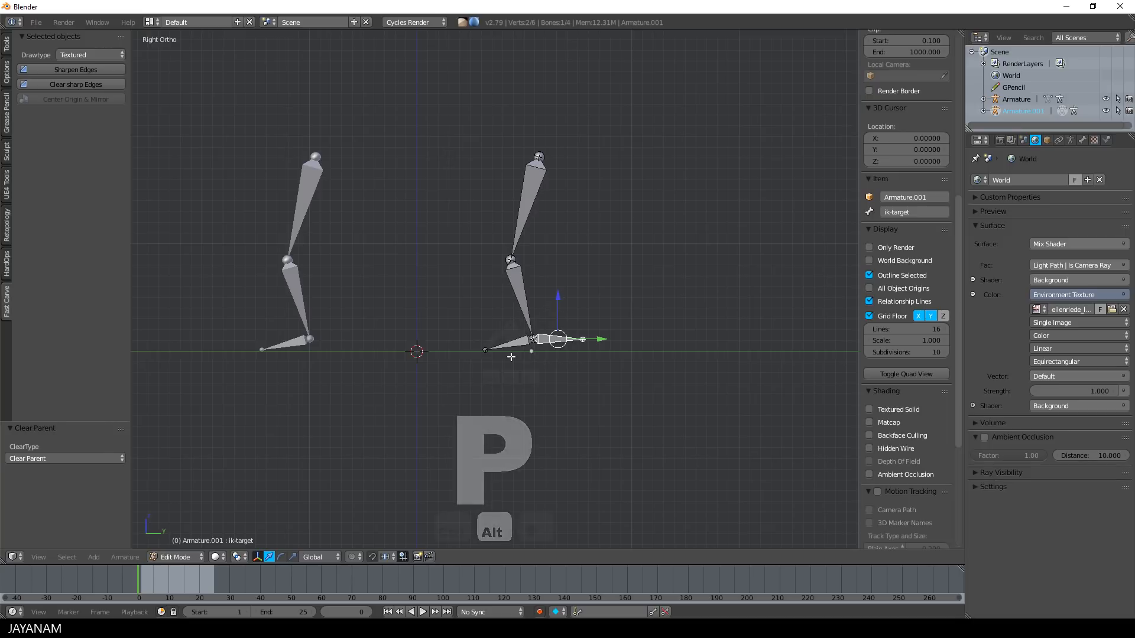
pyautogui.click(1082, 140)
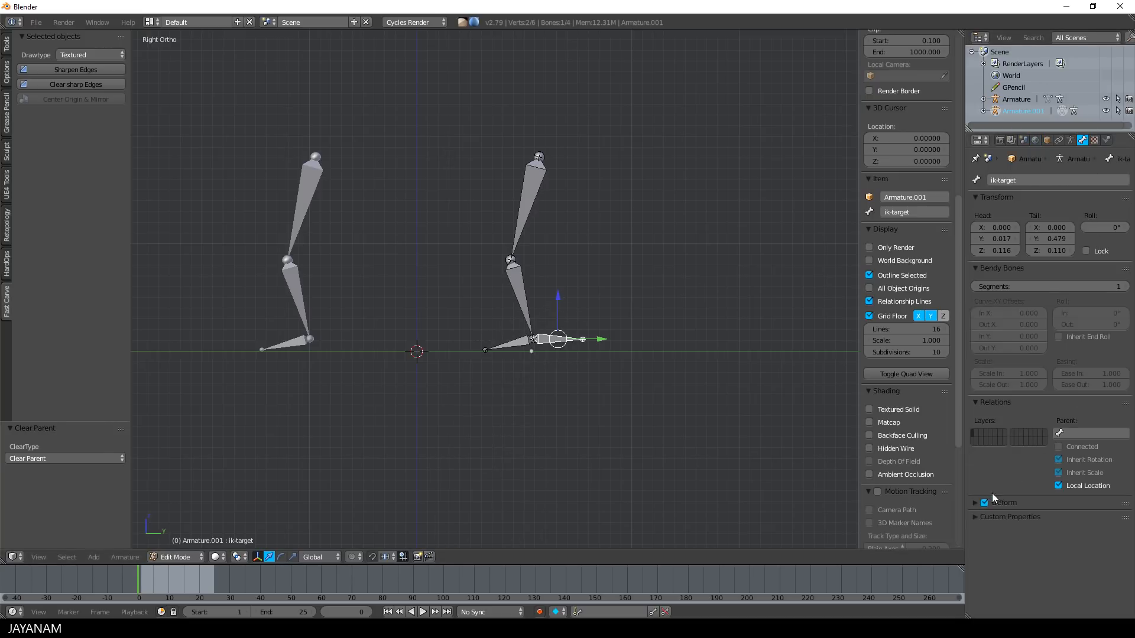
pyautogui.click(984, 503)
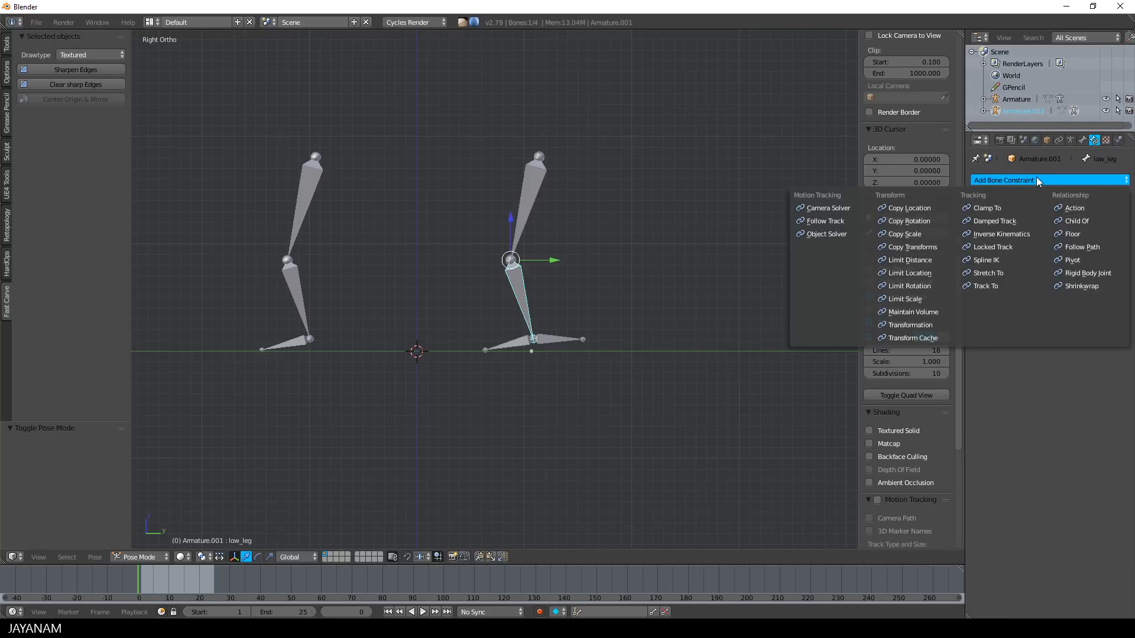
pyautogui.moveTo(1001, 234)
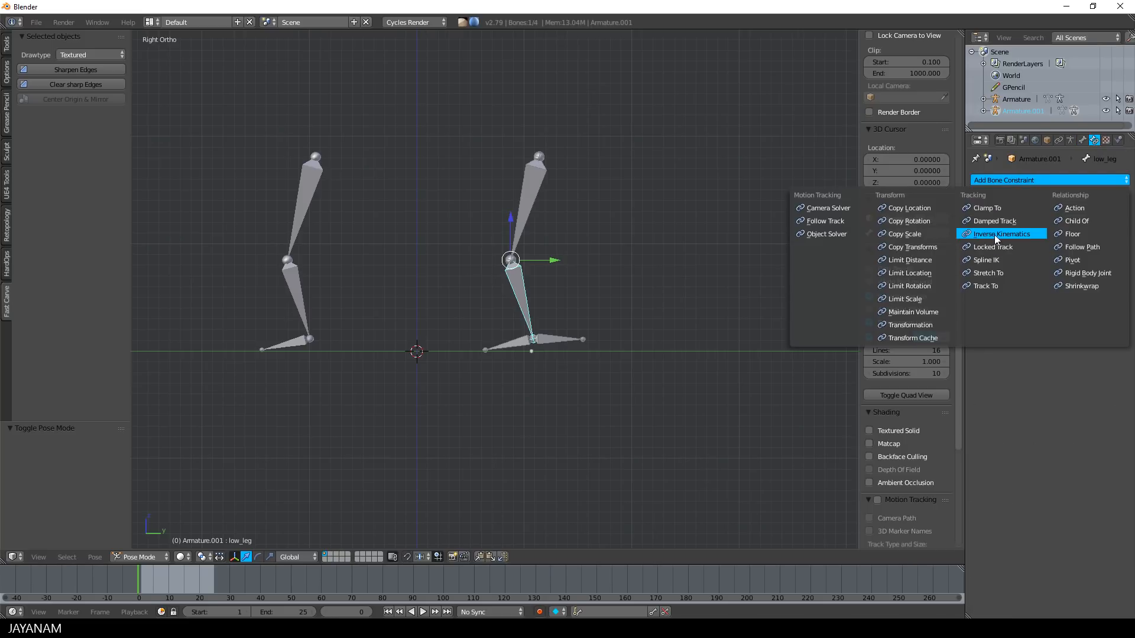
# Step: Add an Inverse Kinematics constraint on low_leg targeting Armature.001's ik-target bone
pyautogui.click(996, 234)
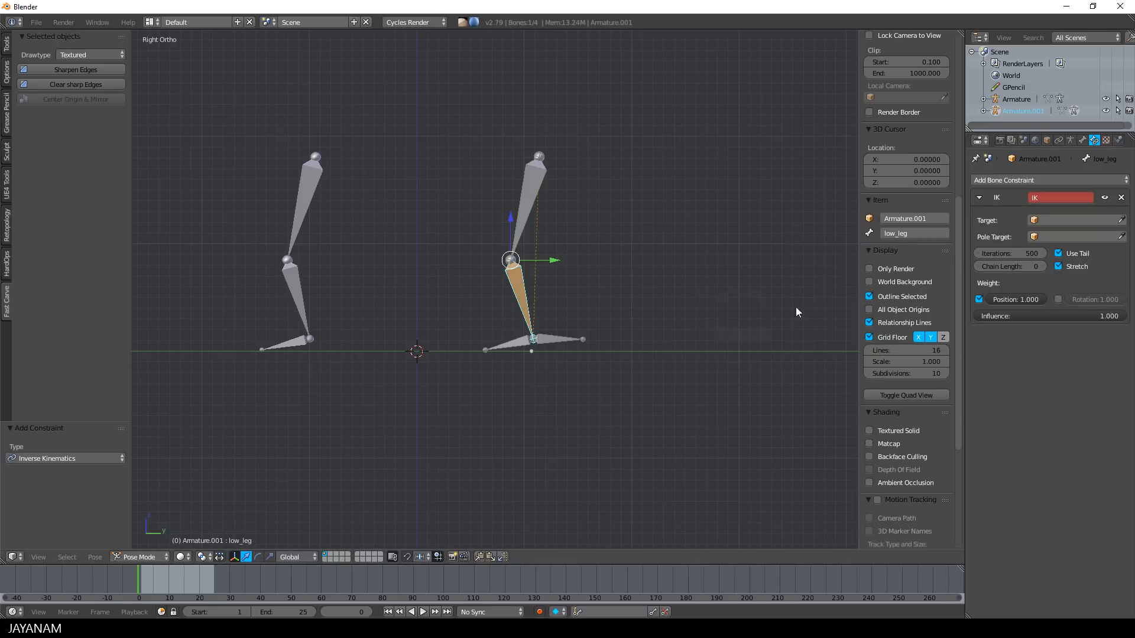
pyautogui.click(1080, 219)
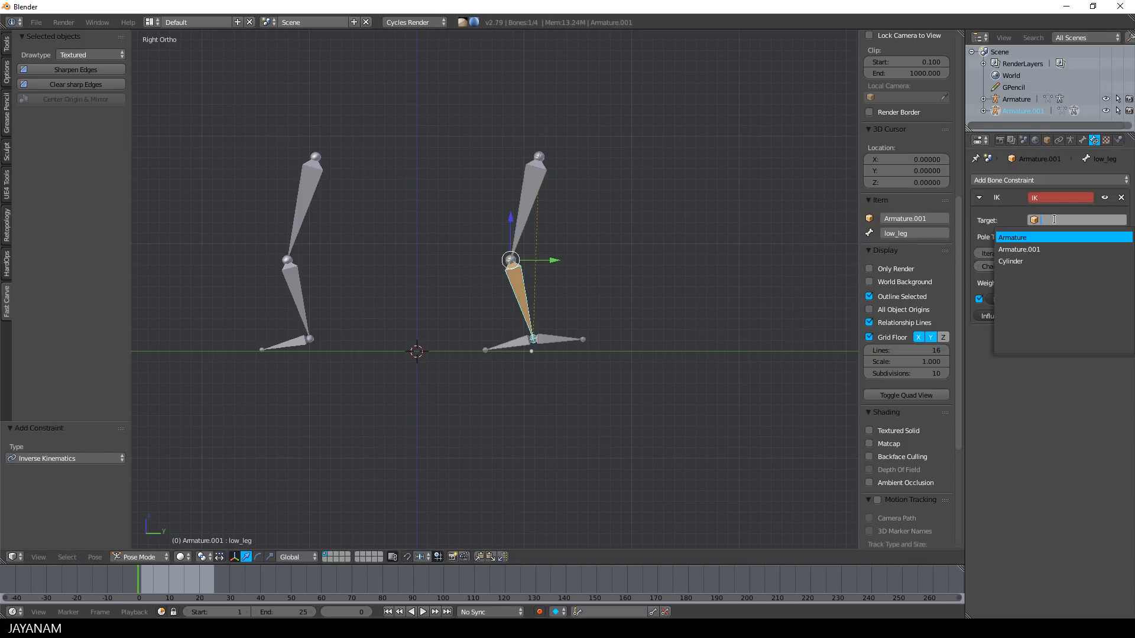
pyautogui.click(1019, 250)
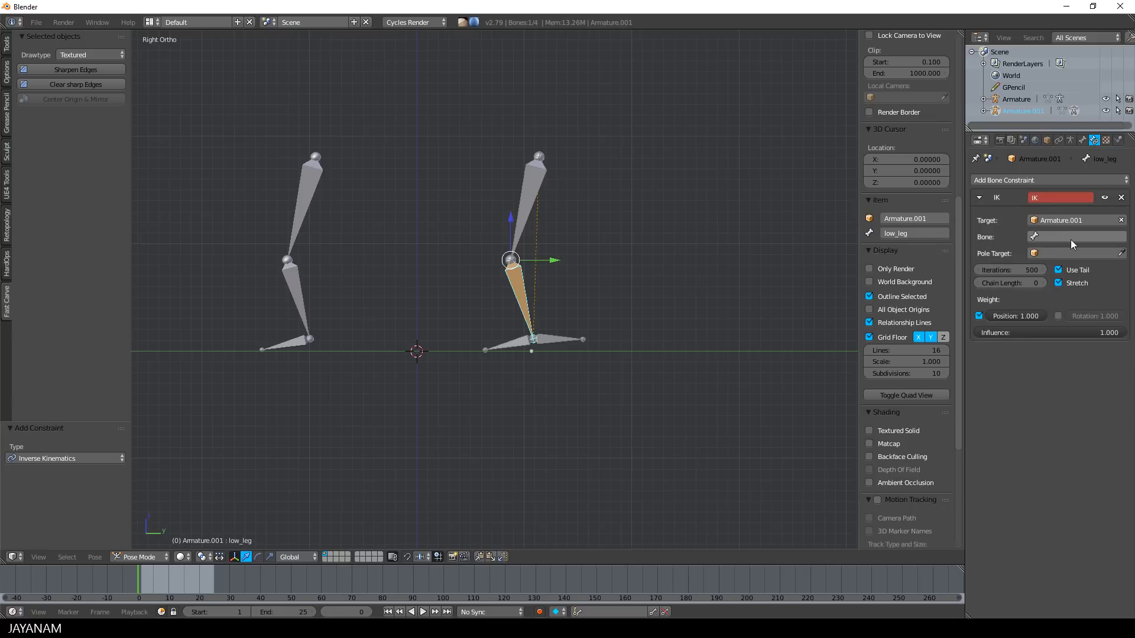
pyautogui.click(1076, 236)
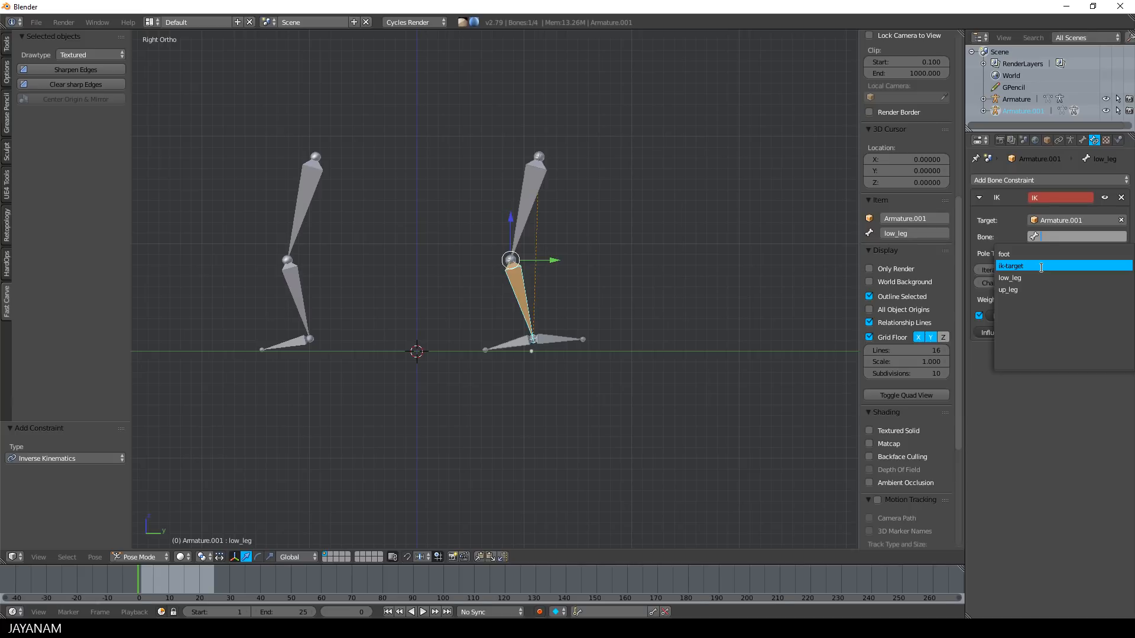
pyautogui.click(1020, 266)
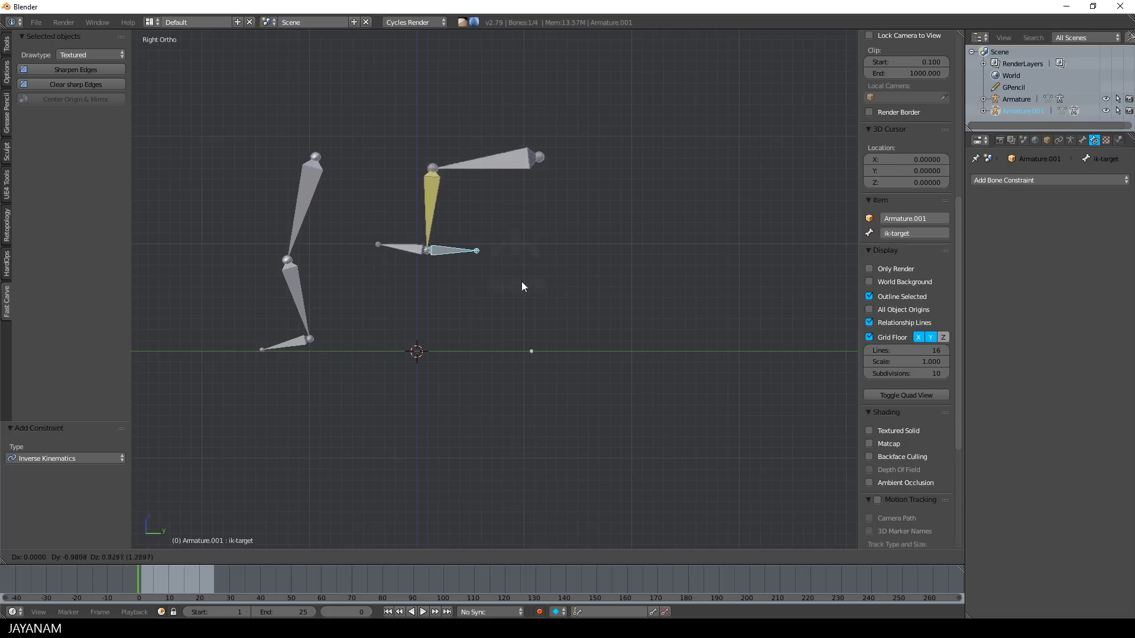
# Step: Drag the ik-target bone to test that the right leg bends
pyautogui.moveTo(475, 249); pyautogui.dragTo(592, 327)
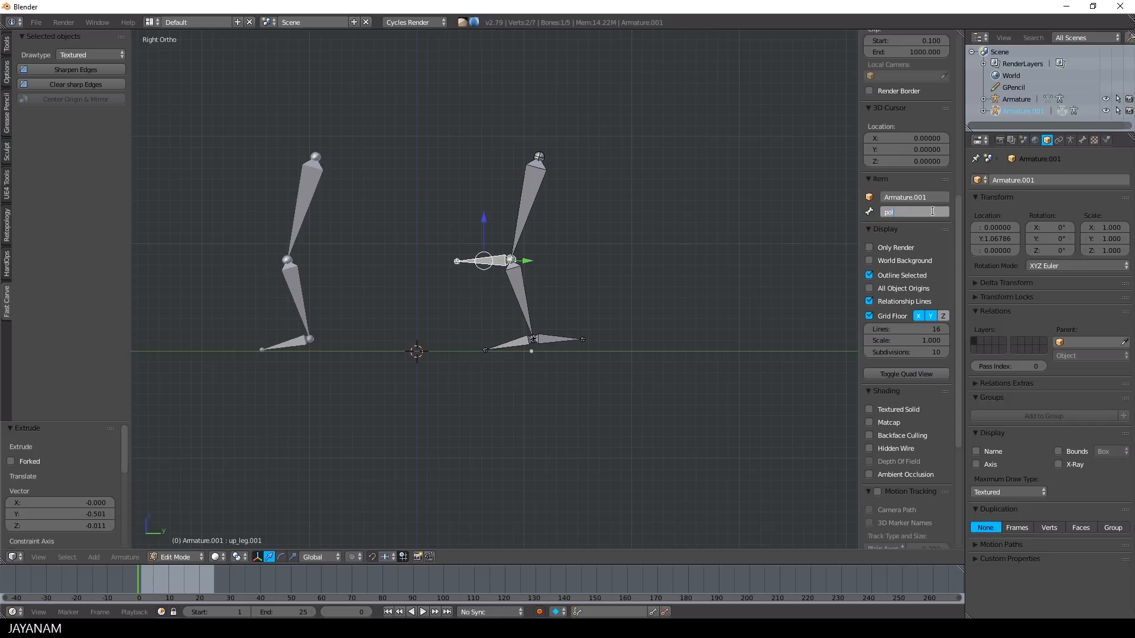
# Step: Name the knee bone pole-target and move it out in front of the knee
pyautogui.write('pole-target')
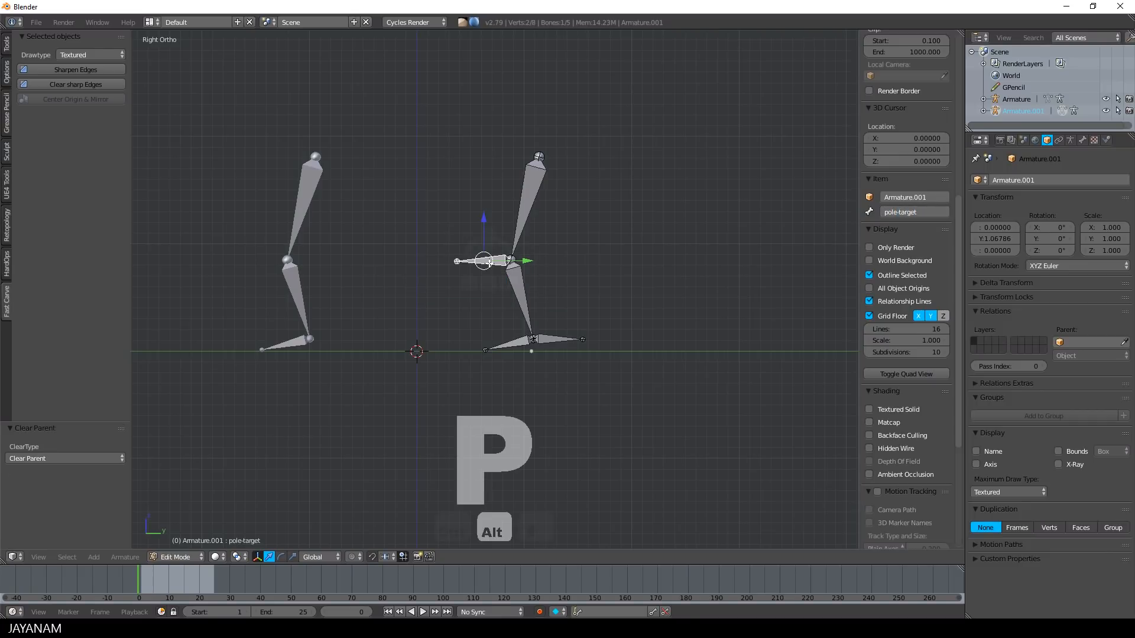
pyautogui.press('g')
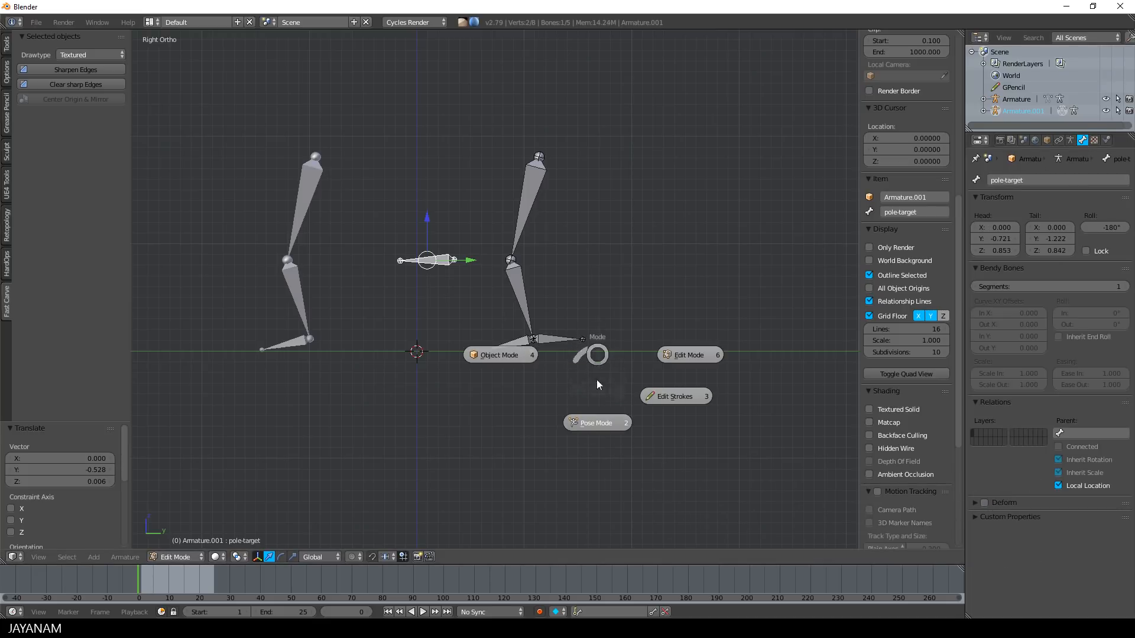
# Step: Set the low_leg IK pole target to Armature.001's pole-target bone with -90° pole angle
pyautogui.click(596, 422)
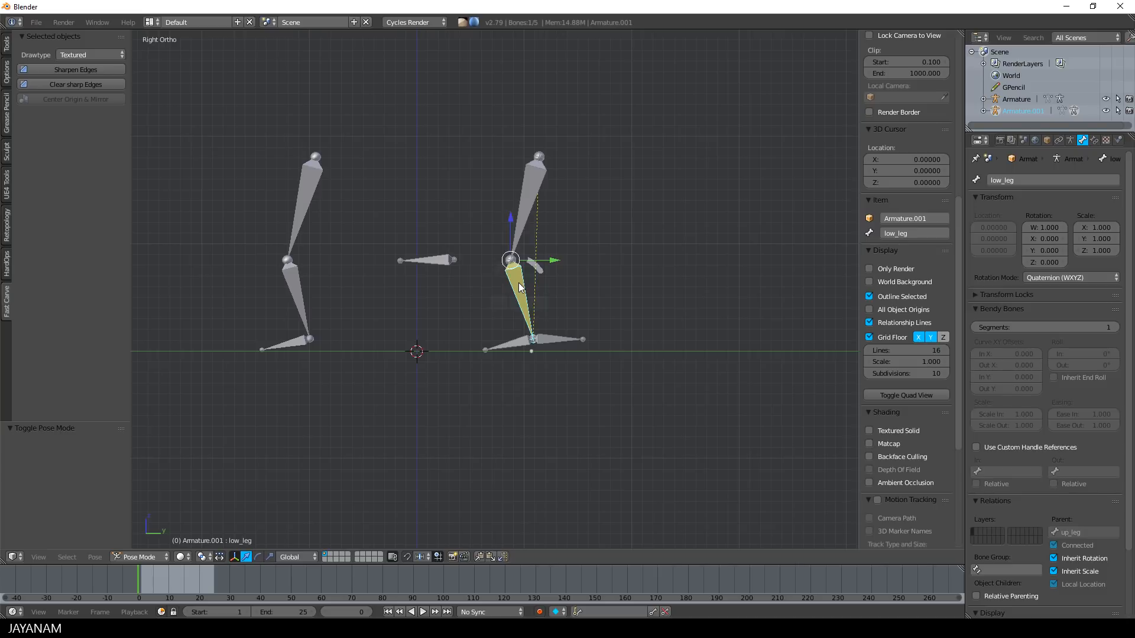
pyautogui.click(1094, 140)
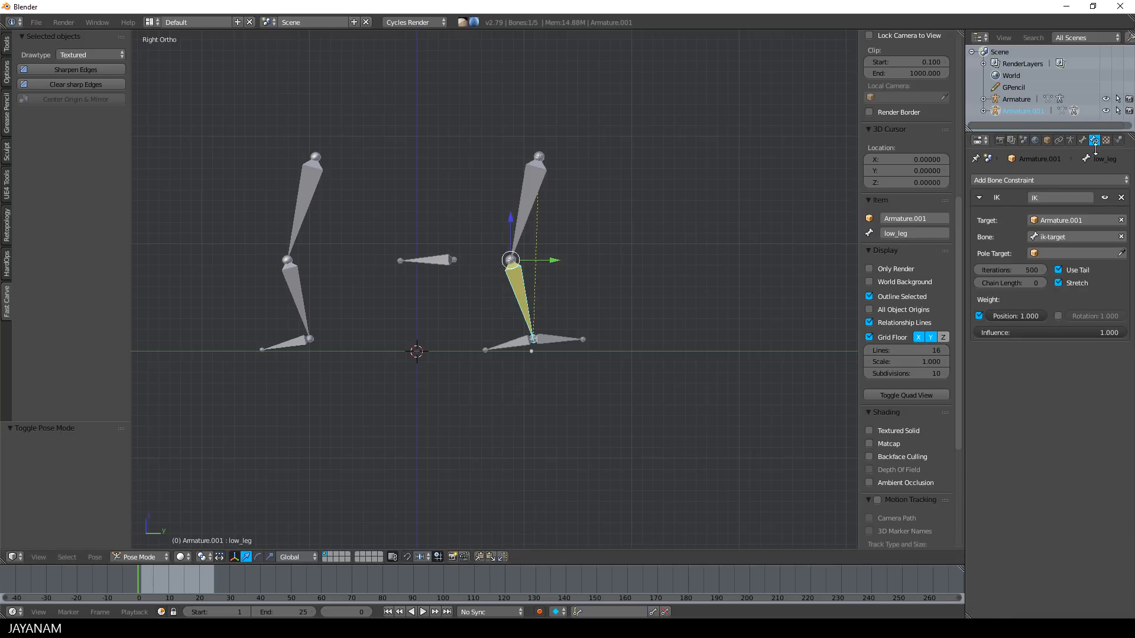
pyautogui.moveTo(1063, 325)
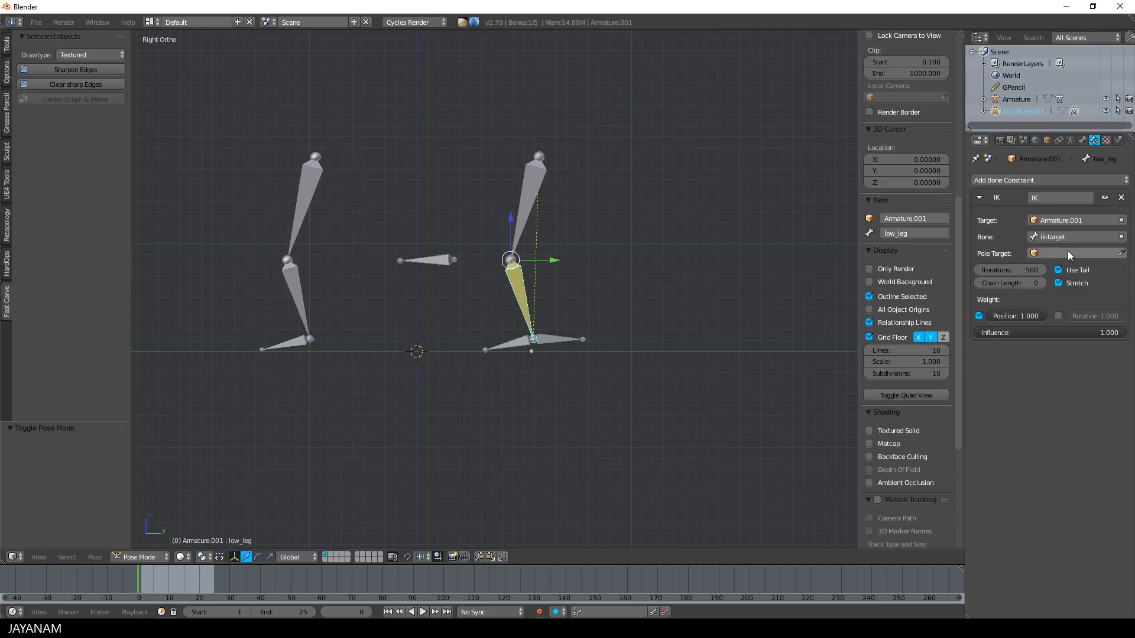
pyautogui.click(1075, 253)
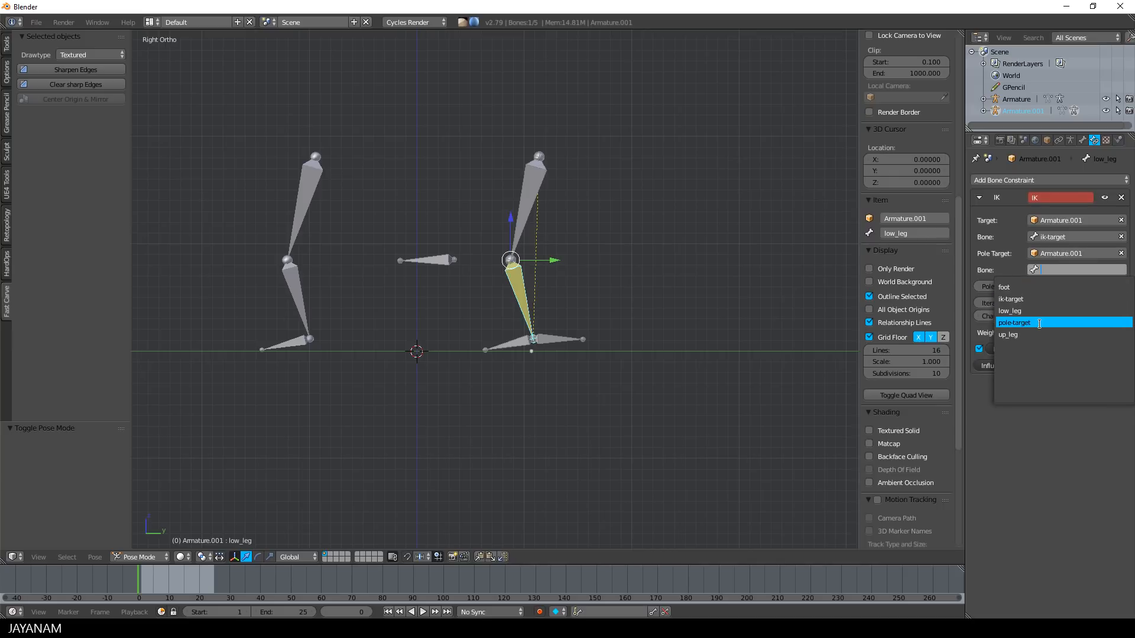
pyautogui.click(1015, 322)
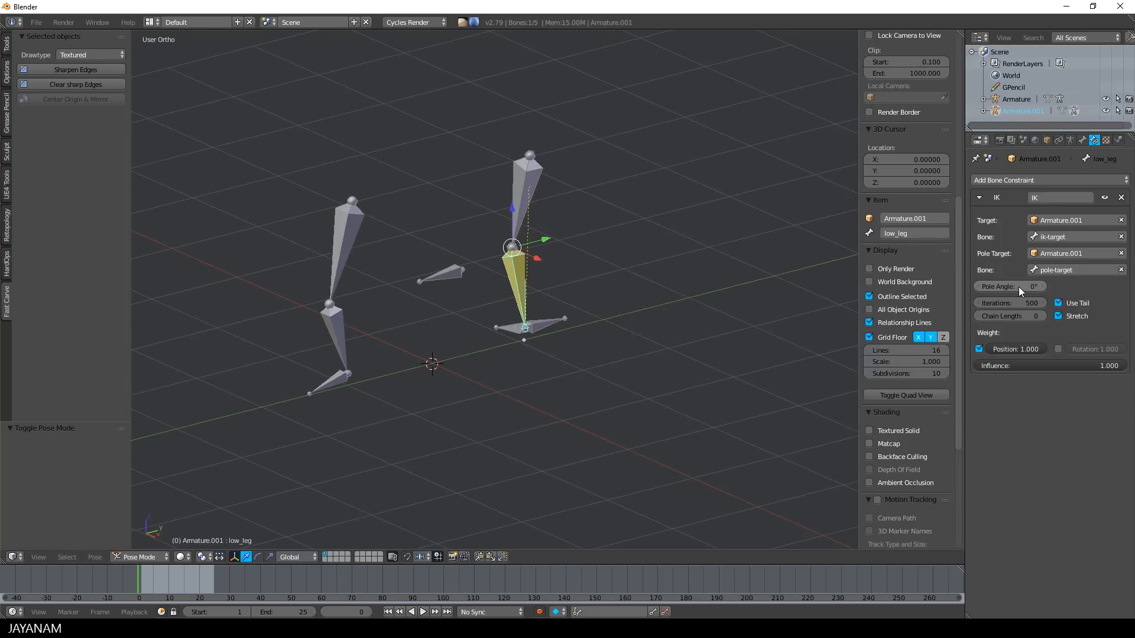
pyautogui.moveTo(1013, 286); pyautogui.dragTo(984, 286)
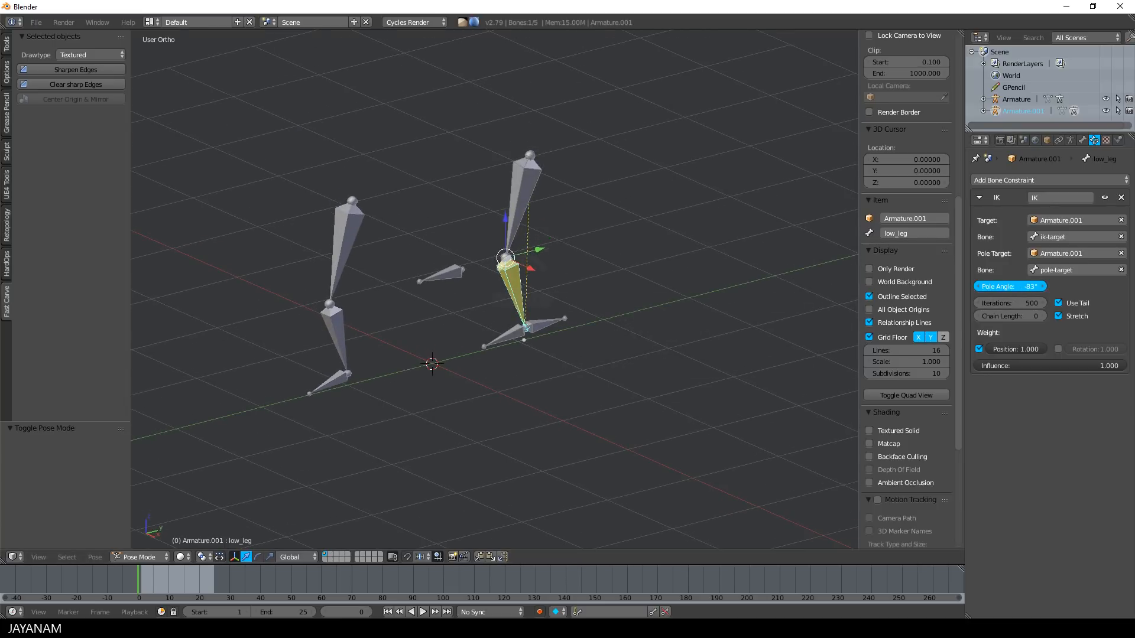
pyautogui.moveTo(999, 286); pyautogui.dragTo(1028, 286)
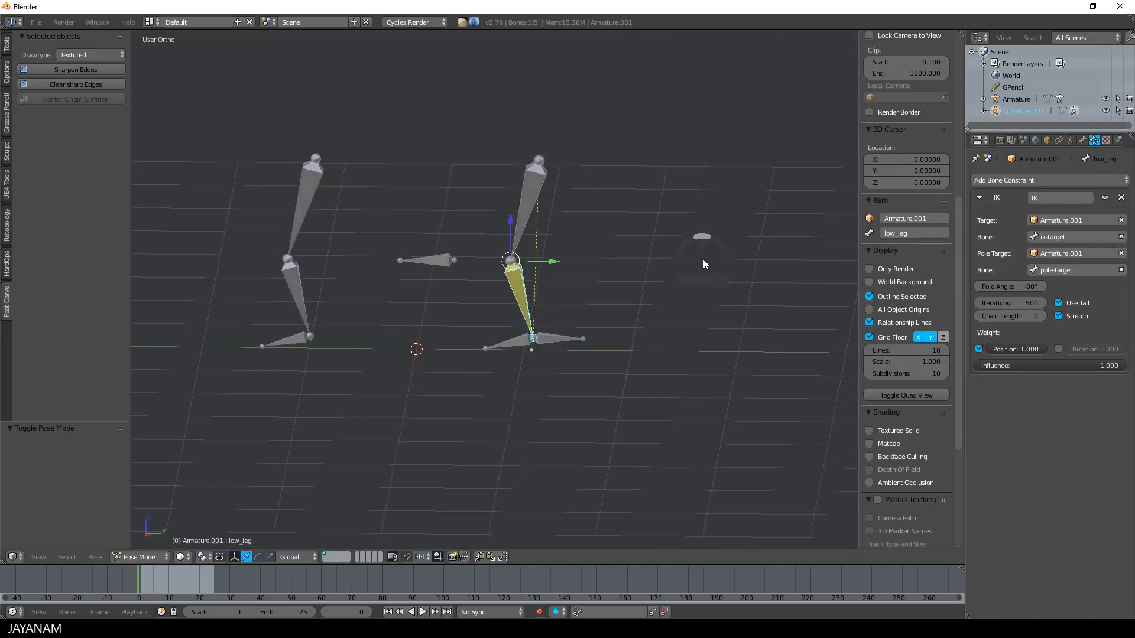
# Step: Move ik-target and pole-target to check the leg bends and the knee follows
pyautogui.press('KP_3')
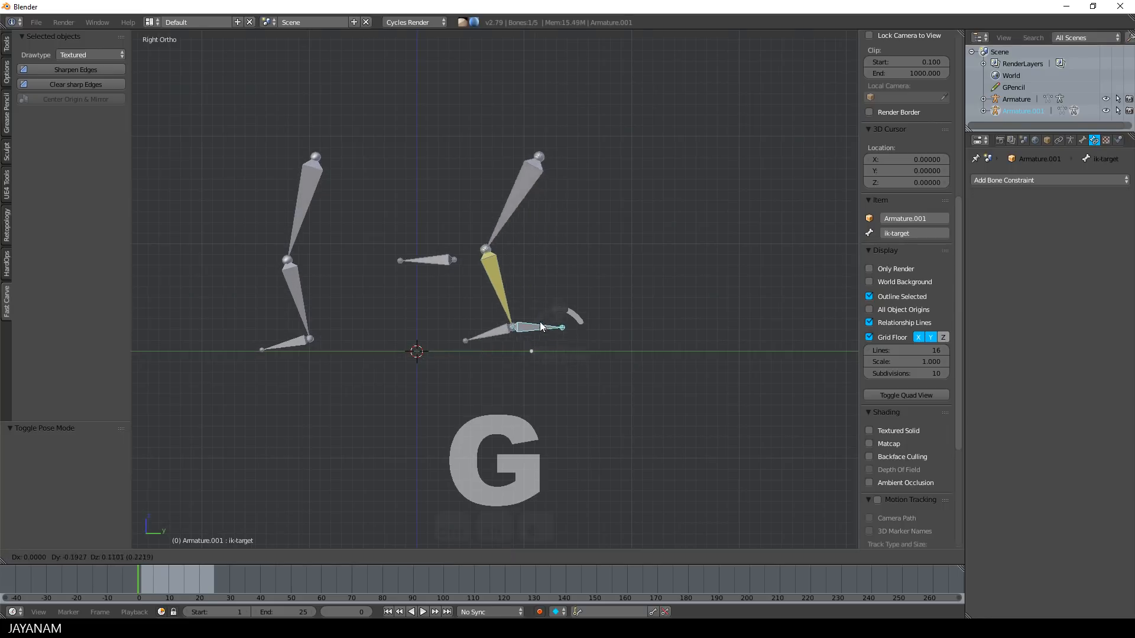
pyautogui.moveTo(539, 327); pyautogui.dragTo(561, 333)
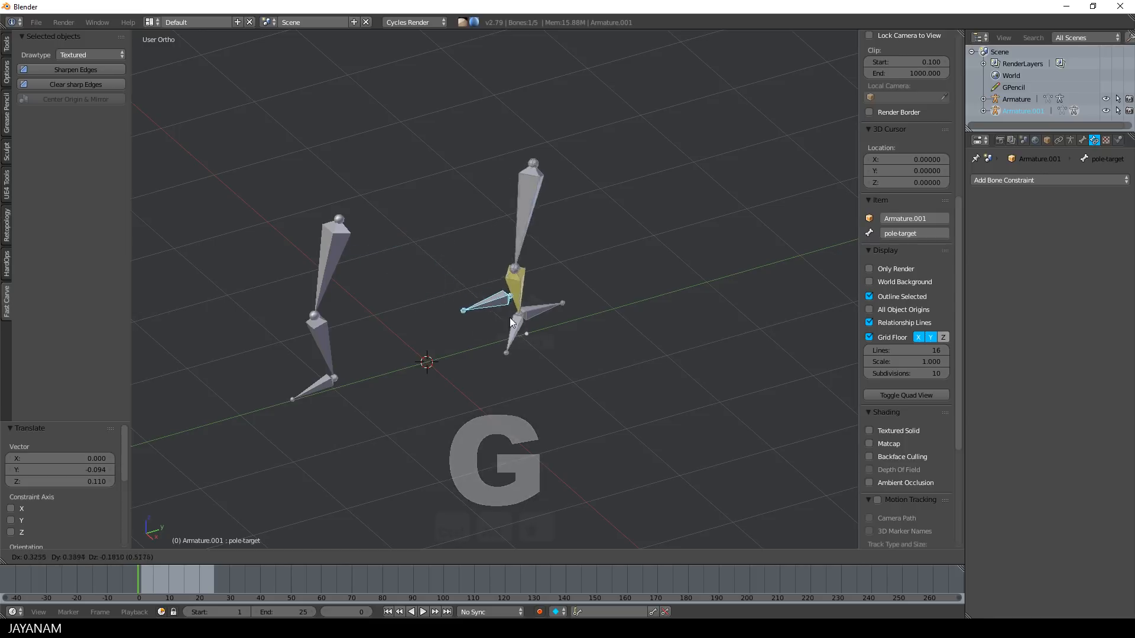
pyautogui.moveTo(510, 322); pyautogui.dragTo(491, 317)
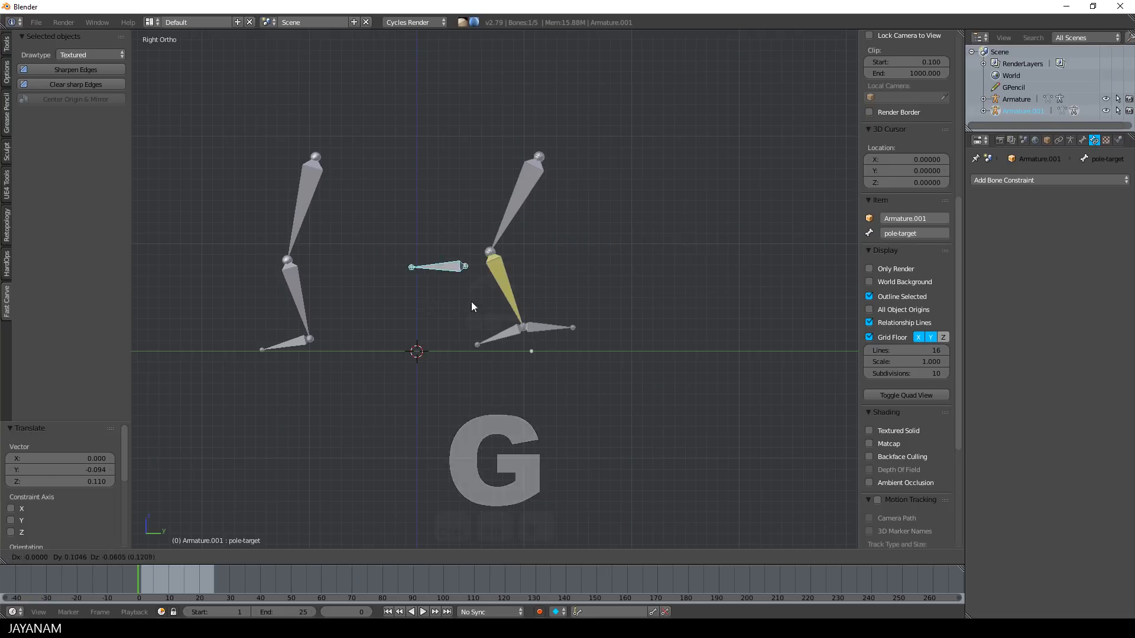
pyautogui.click(450, 267)
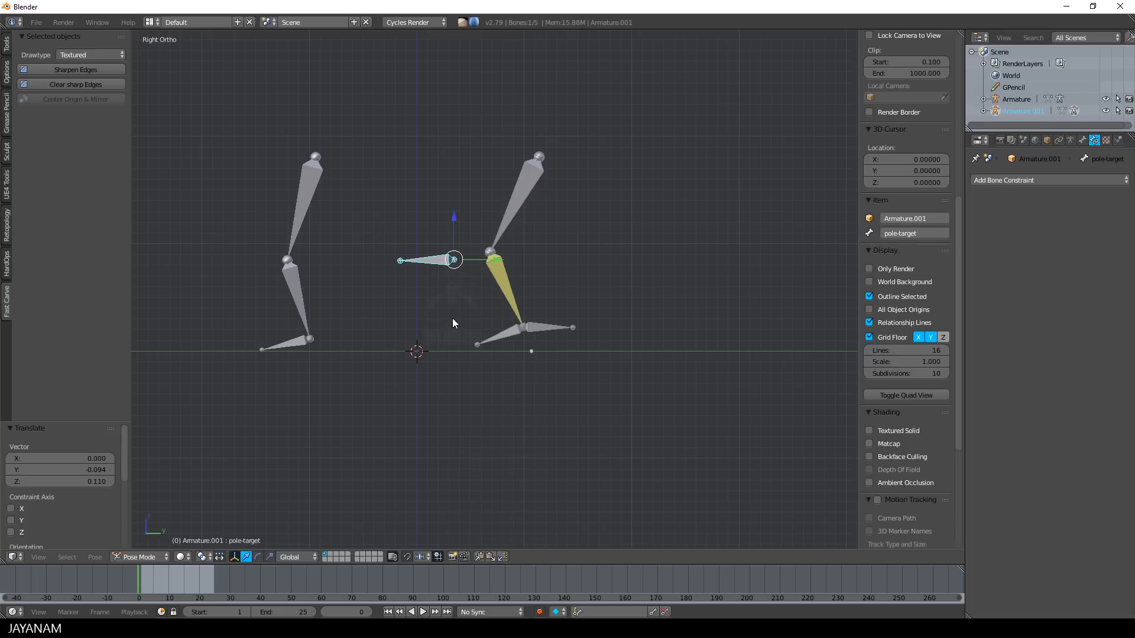
pyautogui.moveTo(541, 332)
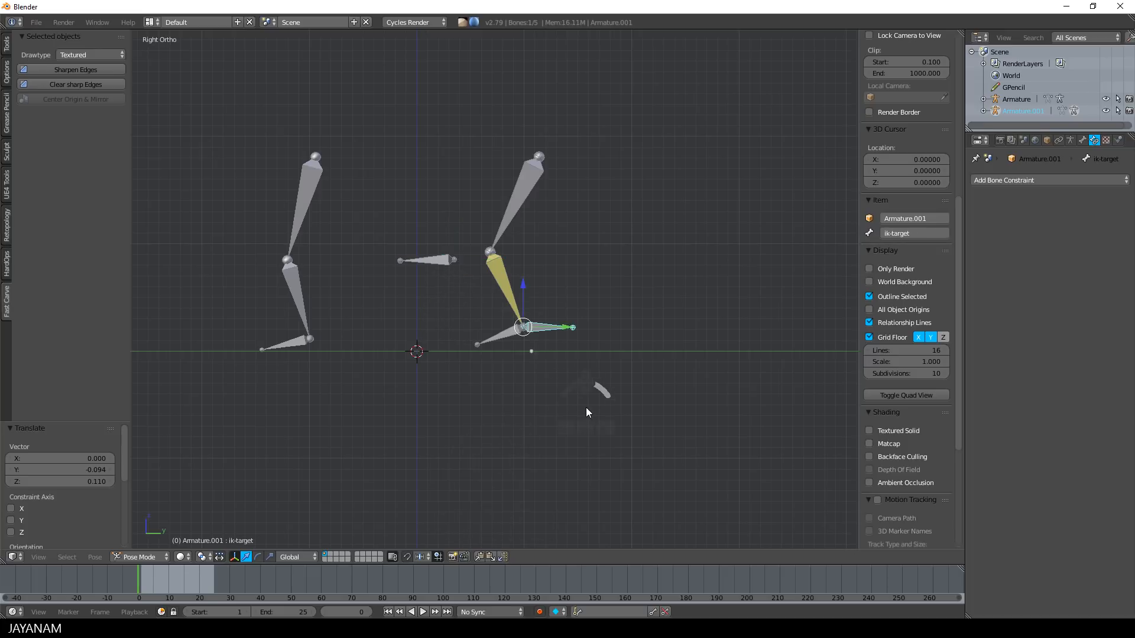
pyautogui.moveTo(491, 289)
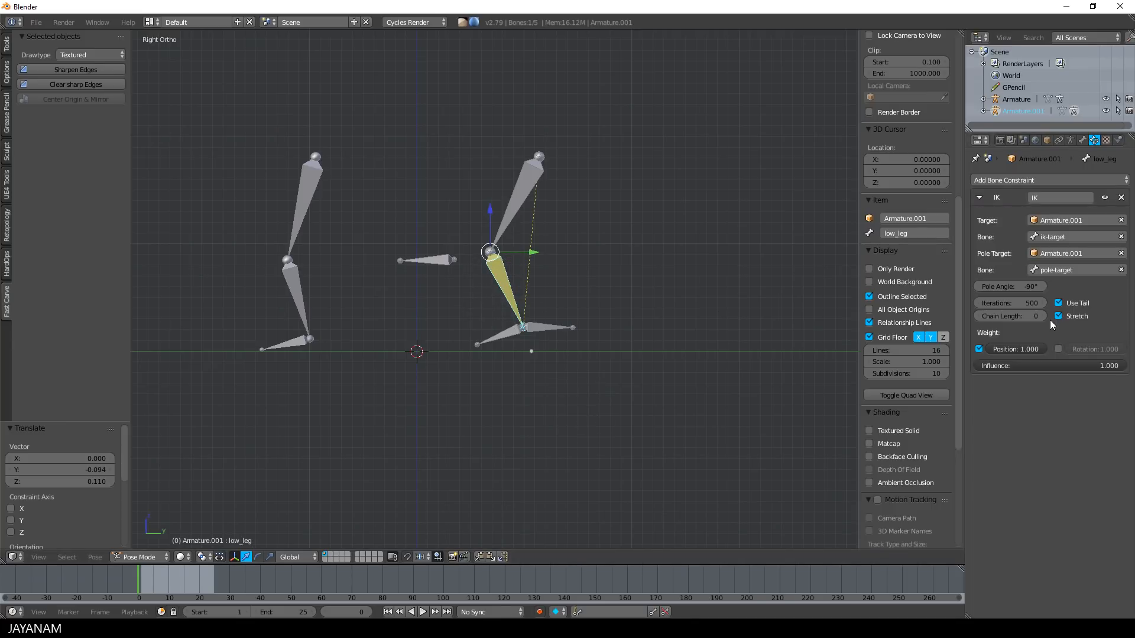
pyautogui.moveTo(1013, 316)
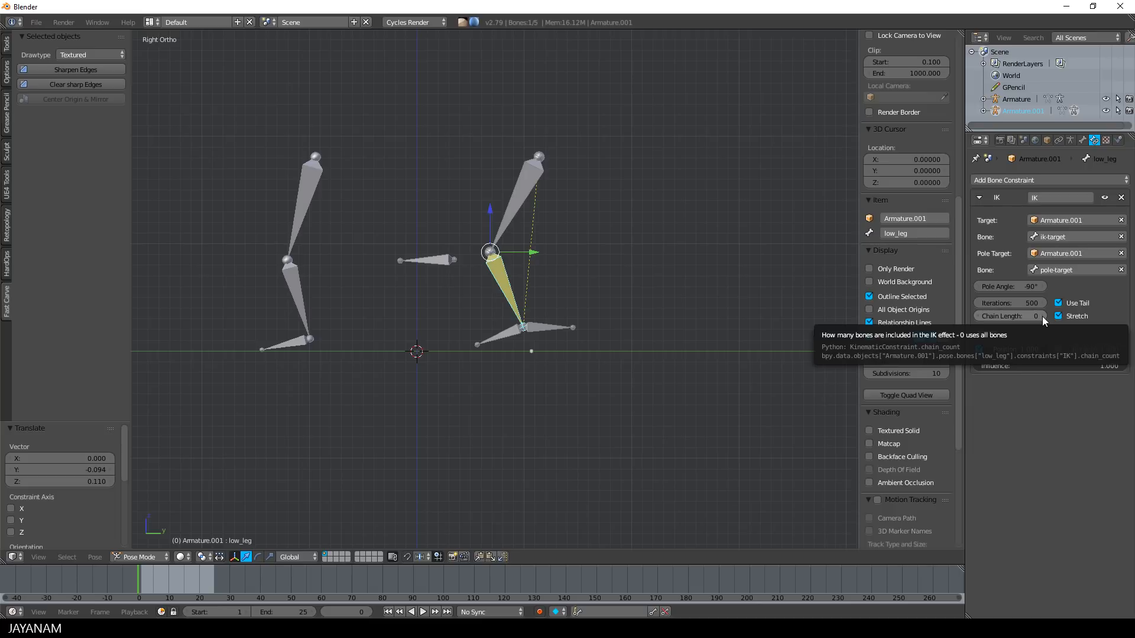
# Step: Drag the ik-target bone further to lift and bend the right leg
pyautogui.click(1009, 316)
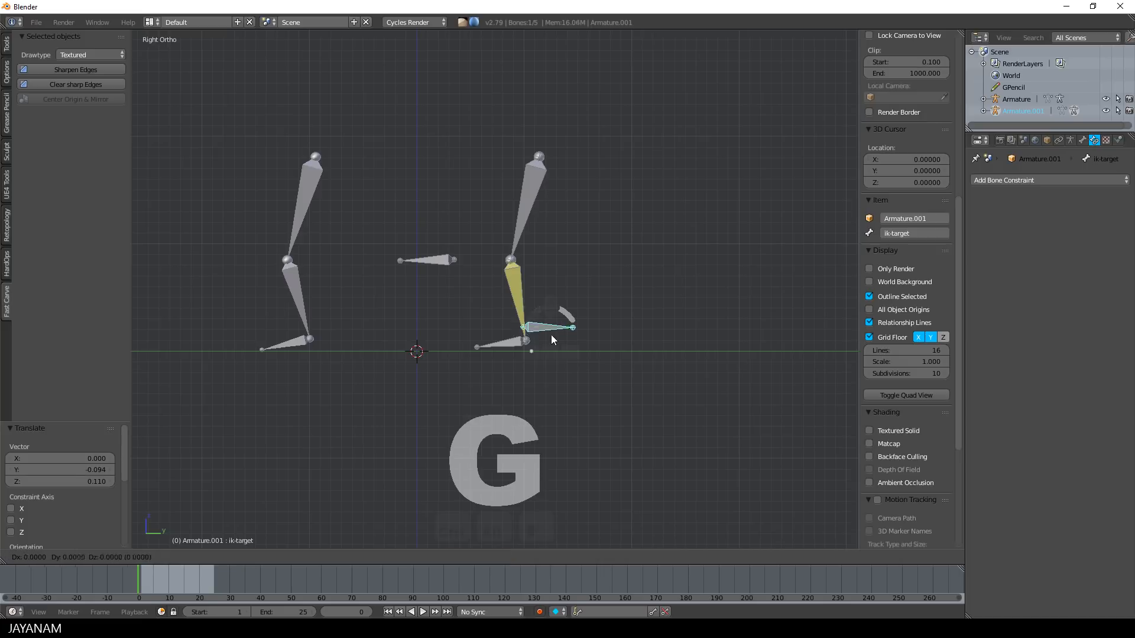
pyautogui.moveTo(554, 333); pyautogui.dragTo(572, 333)
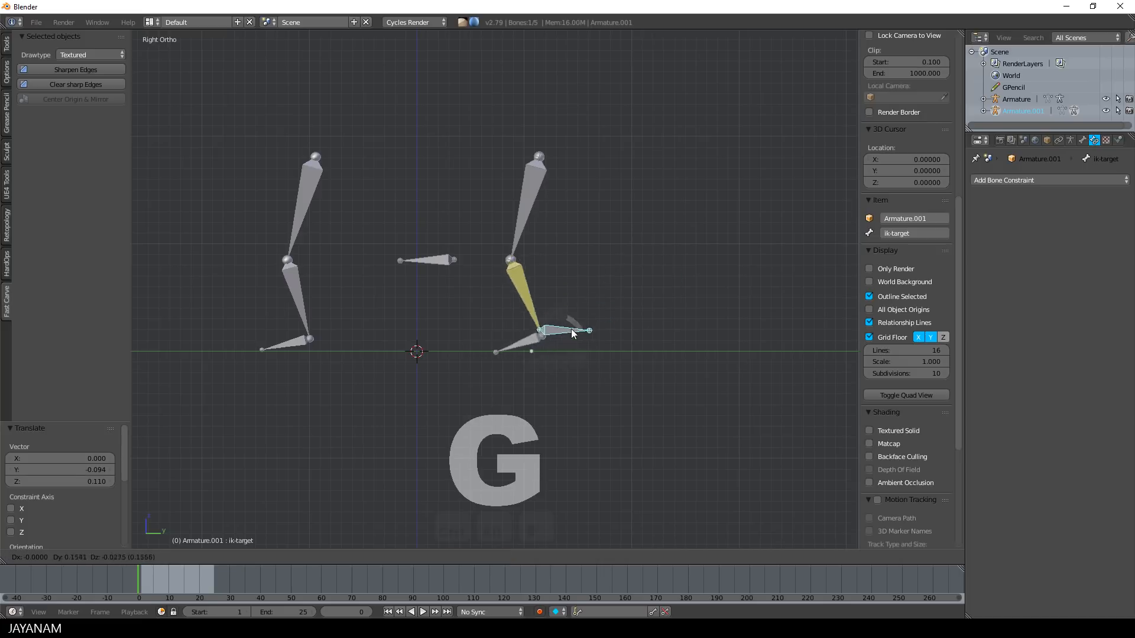
pyautogui.moveTo(572, 333); pyautogui.dragTo(610, 307)
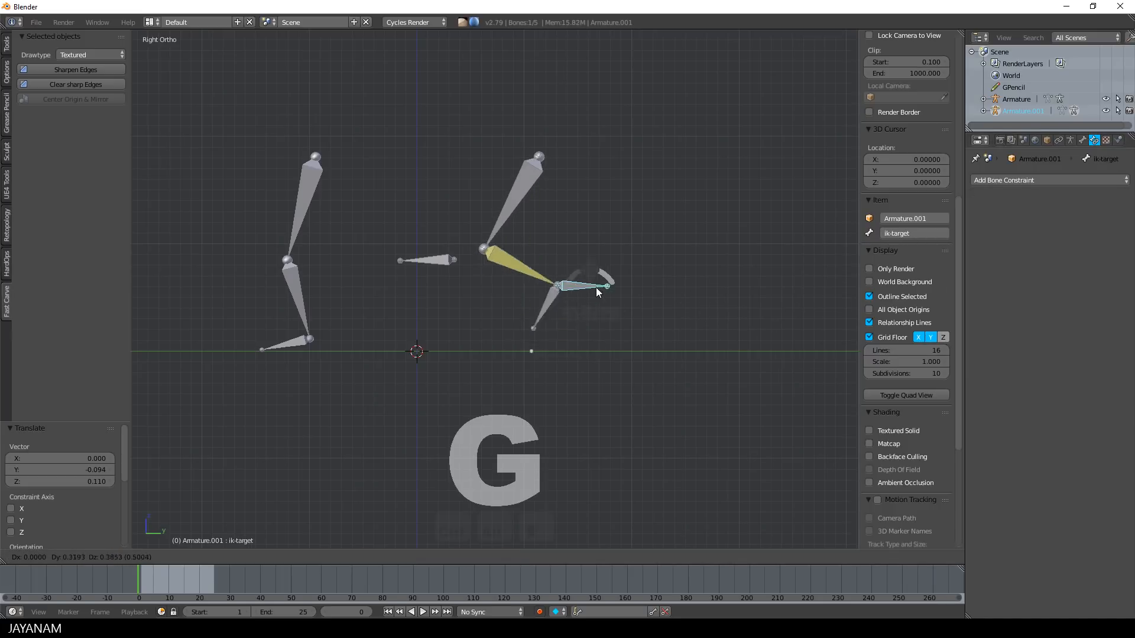
pyautogui.moveTo(597, 288); pyautogui.dragTo(582, 310)
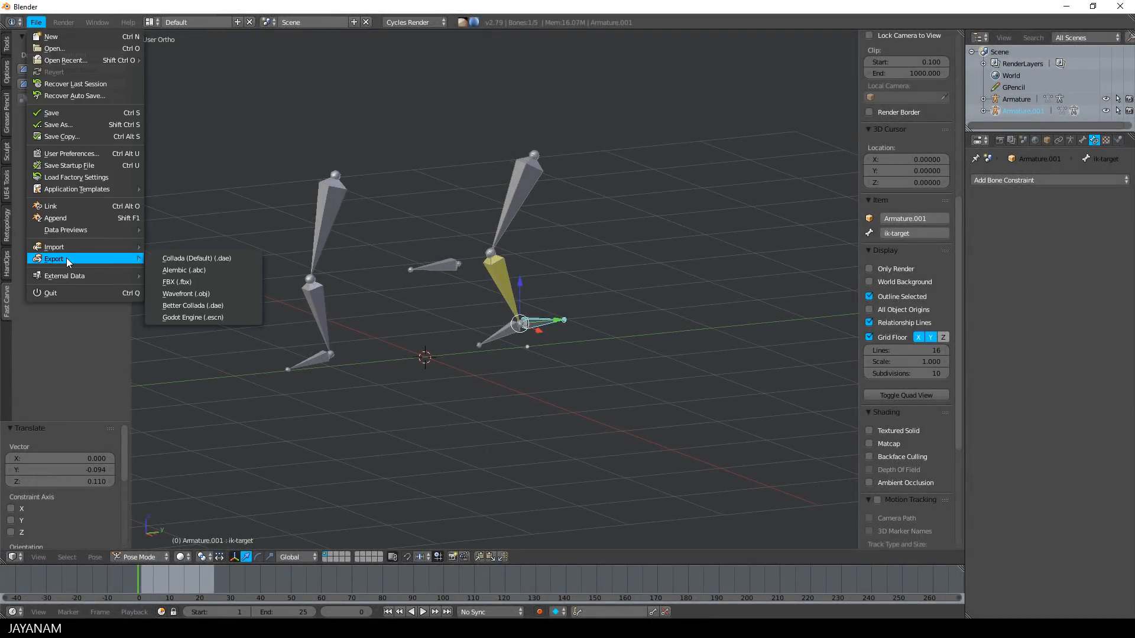
# Step: Choose FBX export and, under Armatures, tick Only Deform Bones
pyautogui.click(176, 282)
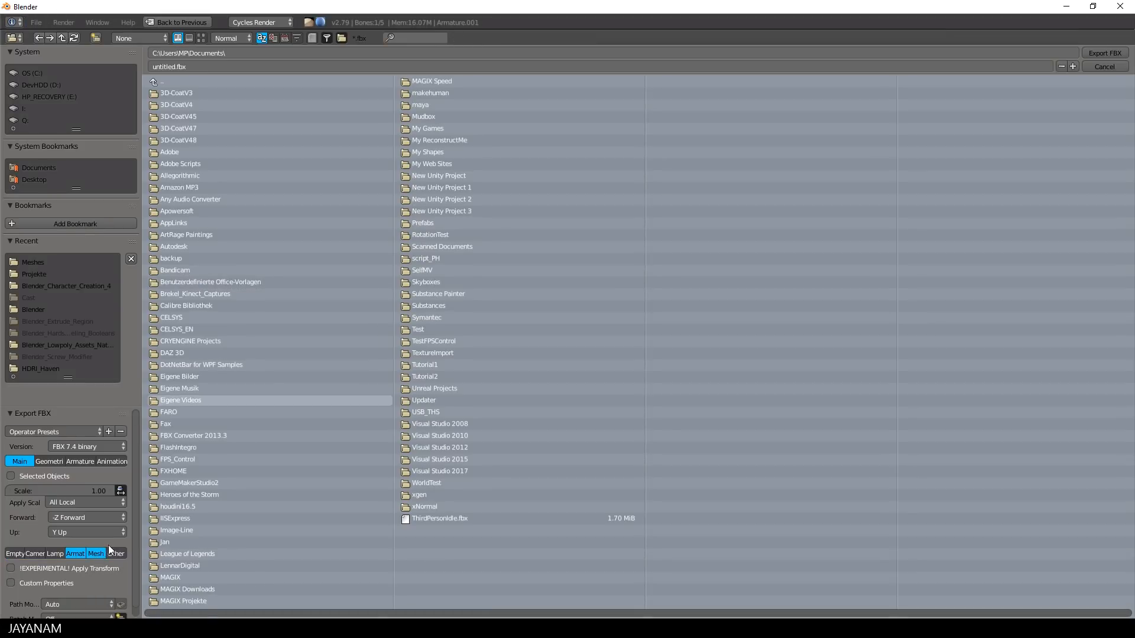
pyautogui.click(54, 461)
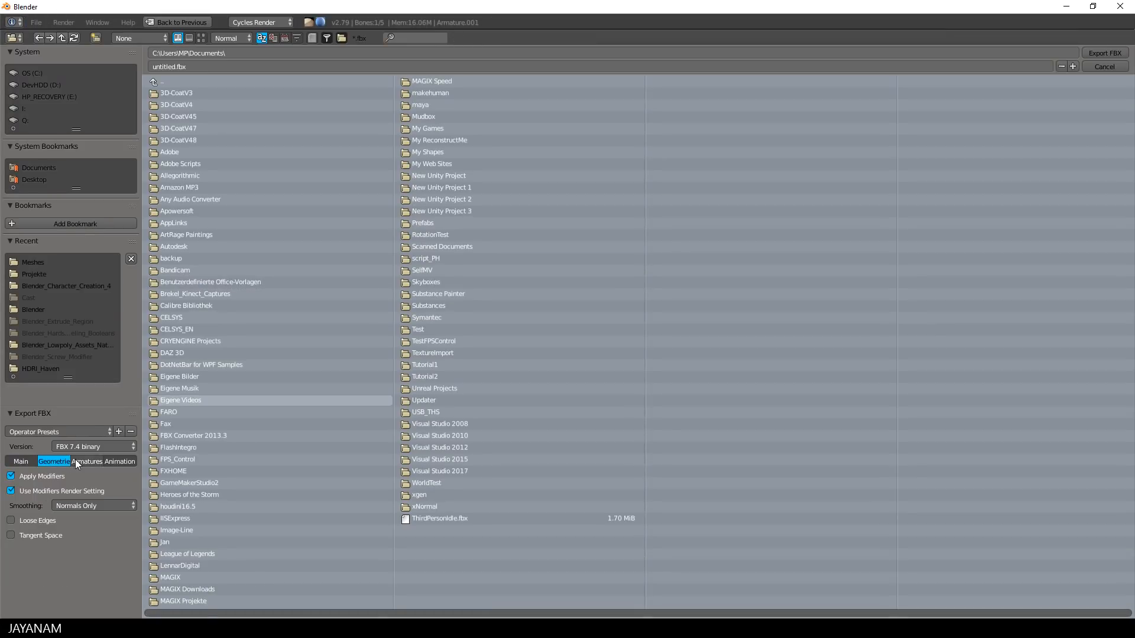
pyautogui.click(87, 462)
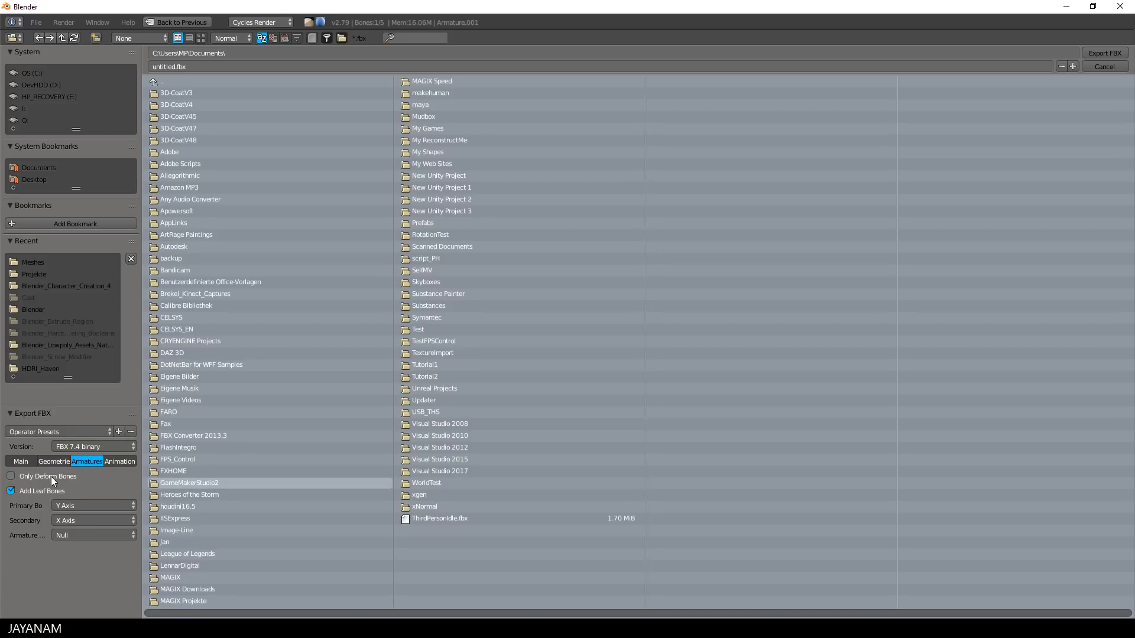
pyautogui.click(11, 477)
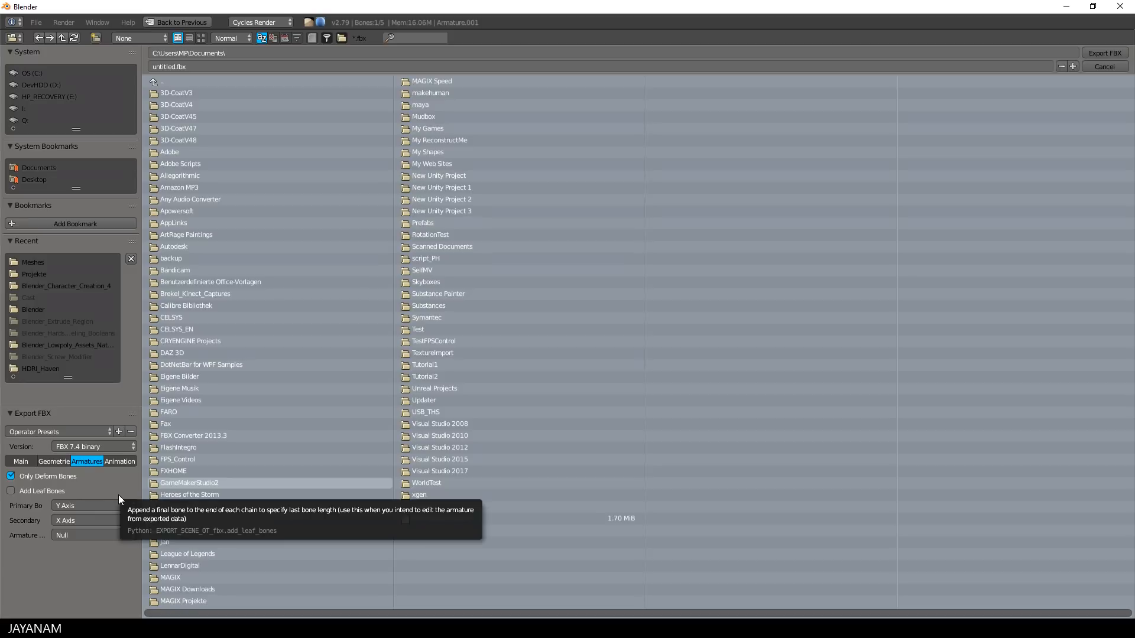
pyautogui.moveTo(95, 488)
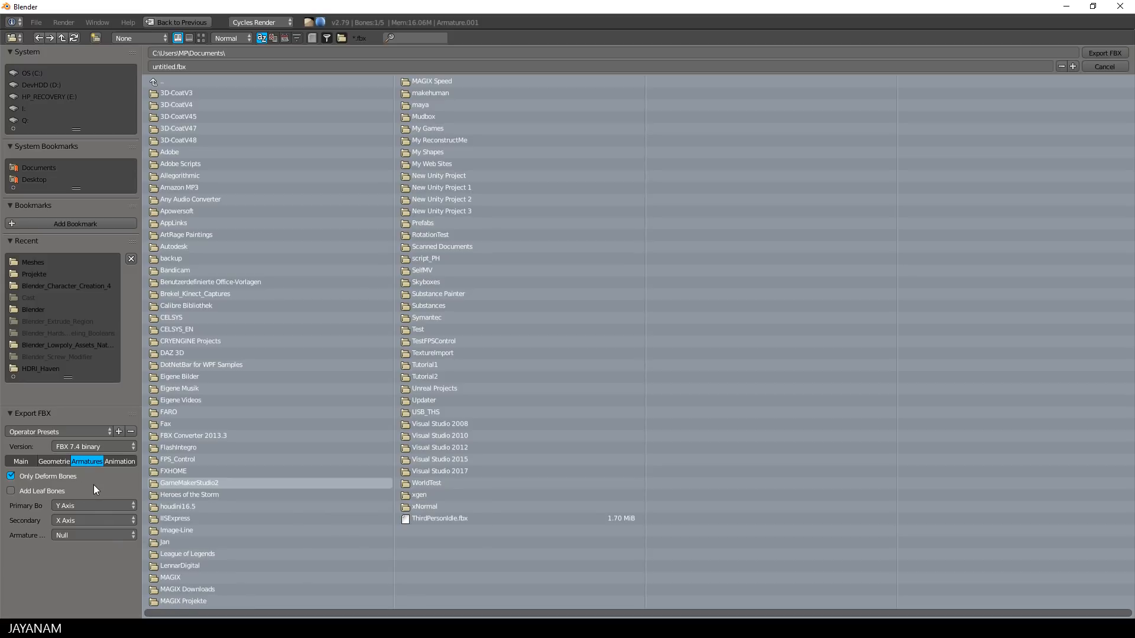